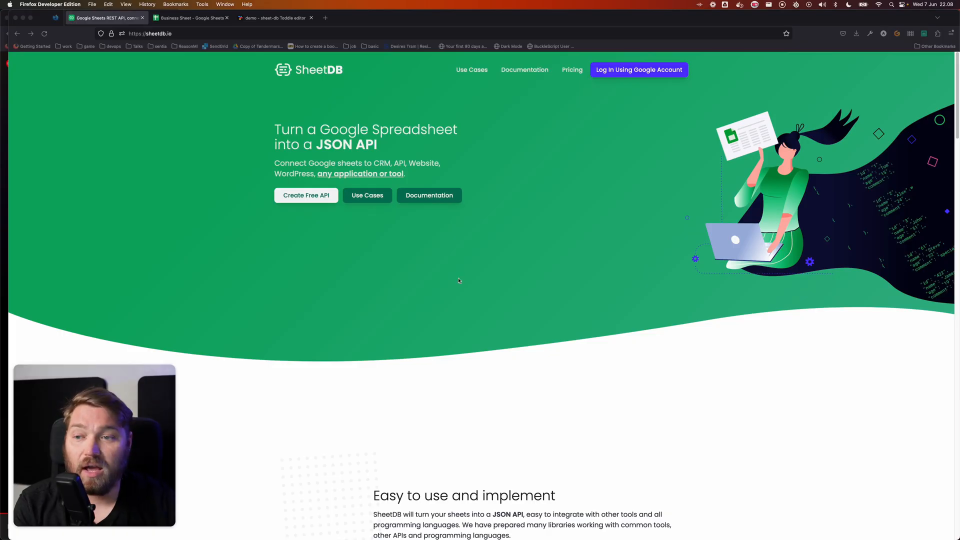
mouse_move(471, 298)
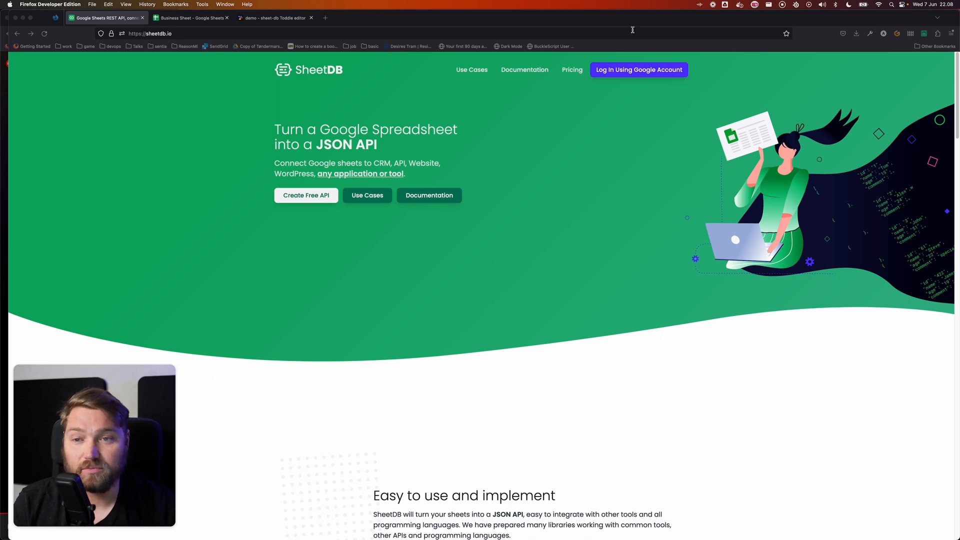
mouse_move(640, 69)
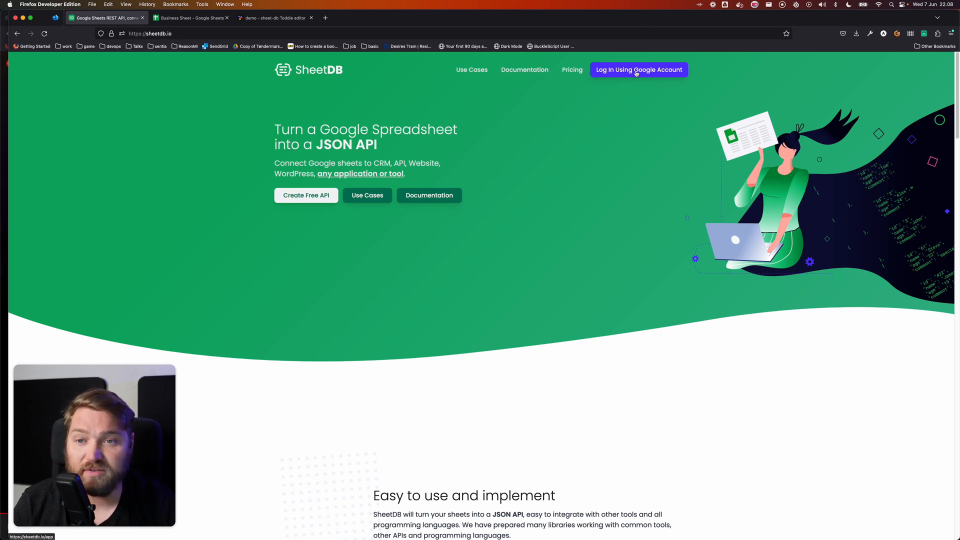
Step: Sign in to SheetDB with the Google account from the account chooser
click(638, 69)
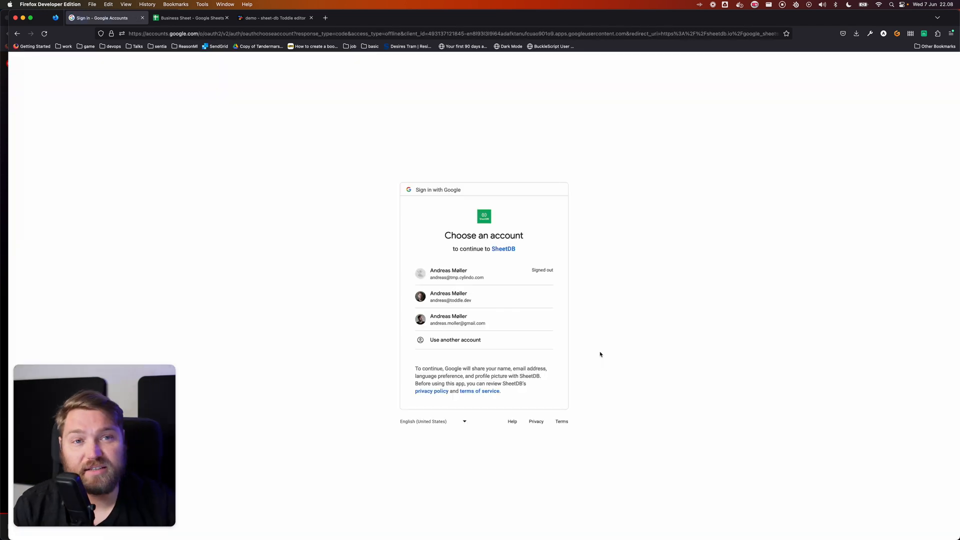
click(448, 296)
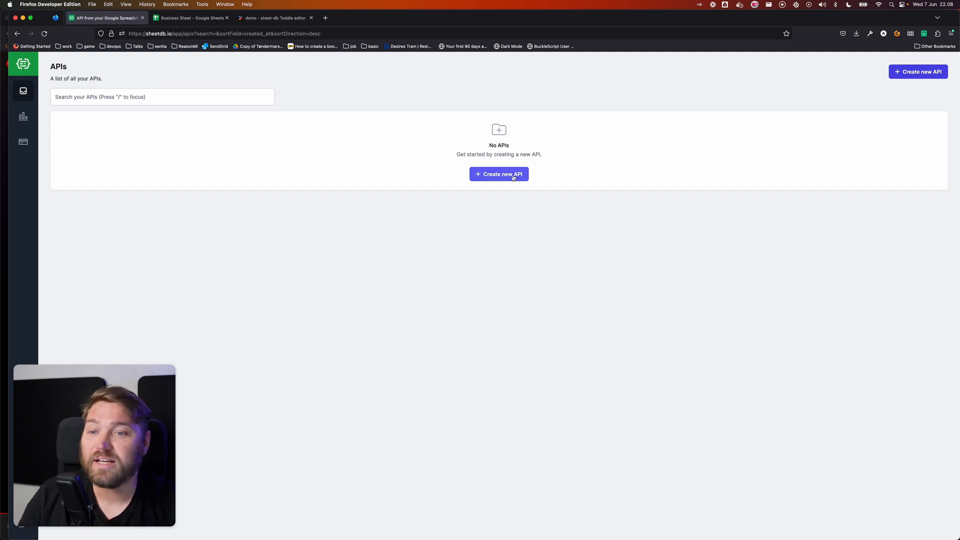
Step: Create the 'Business Sheet' API from the Google Sheet URL and copy its endpoint URL
click(500, 174)
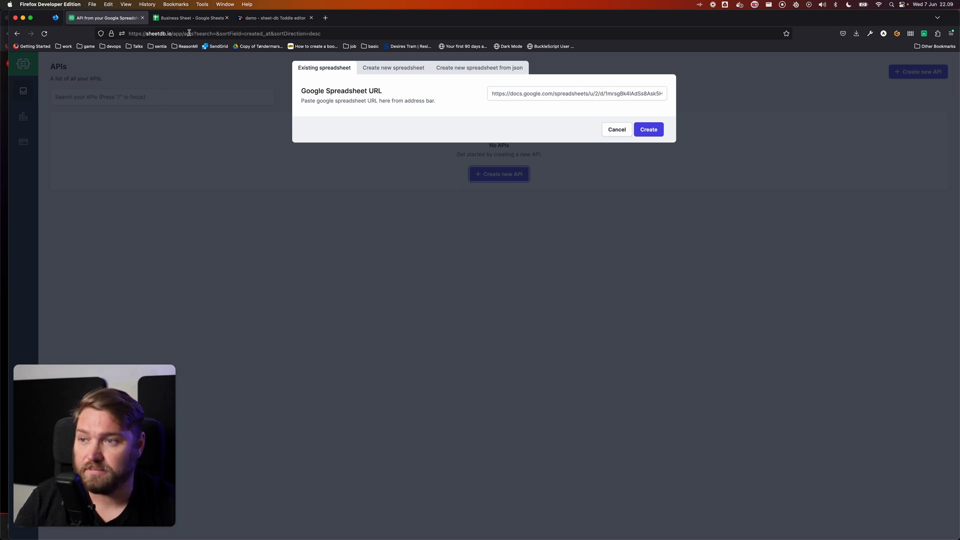
click(191, 17)
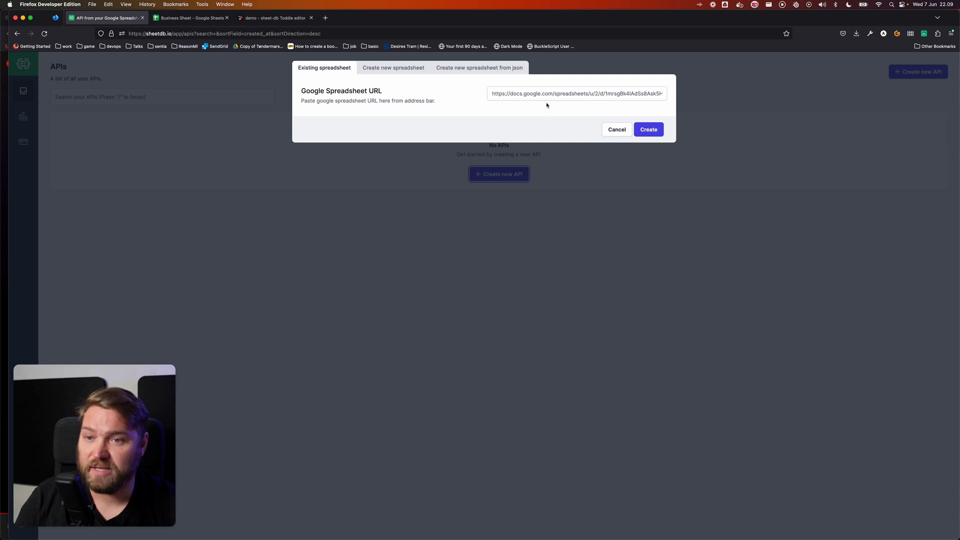
click(648, 129)
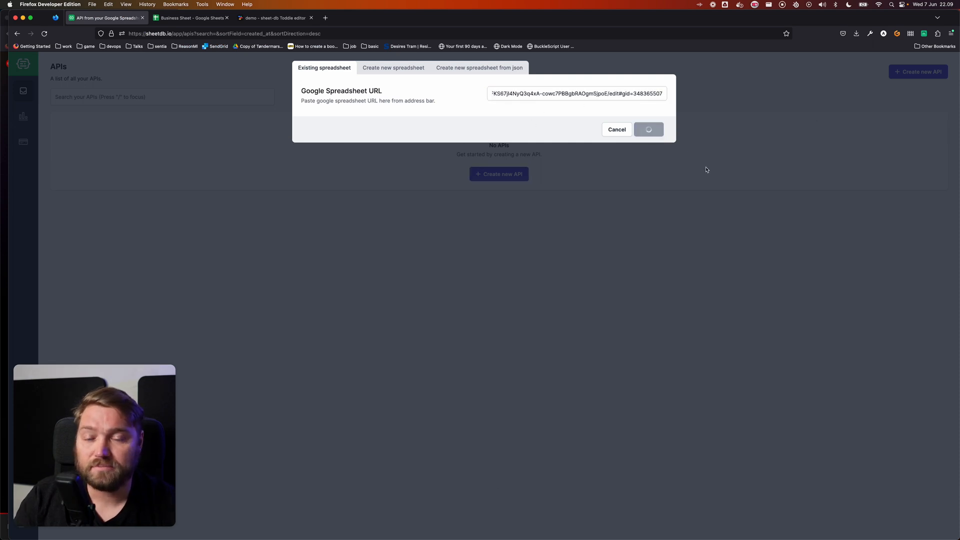
click(648, 129)
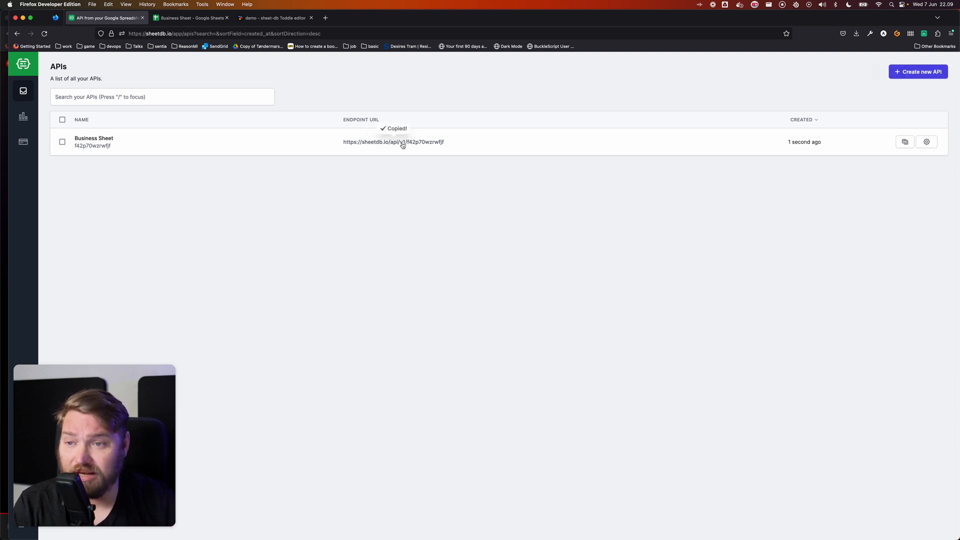
click(275, 17)
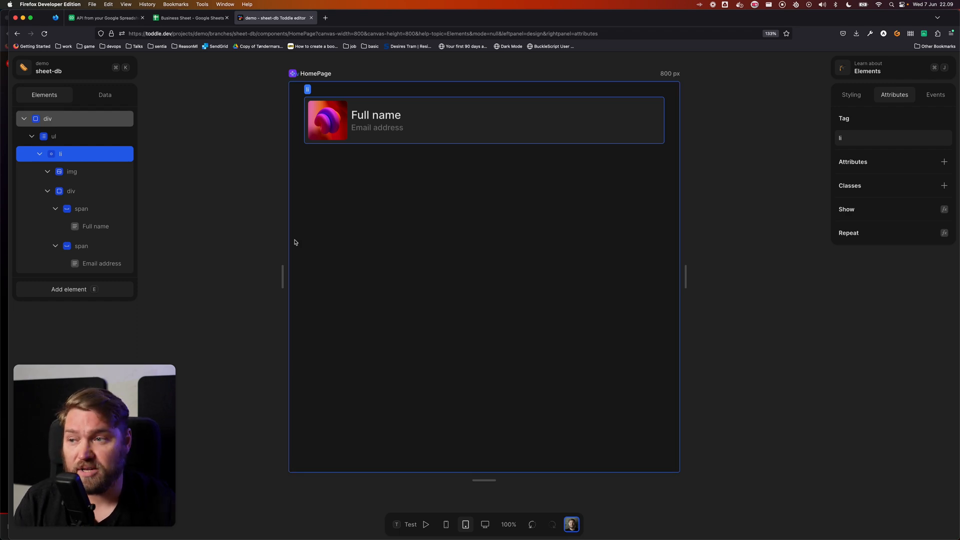
Step: Add a page API named People using the copied SheetDB endpoint URL
click(105, 94)
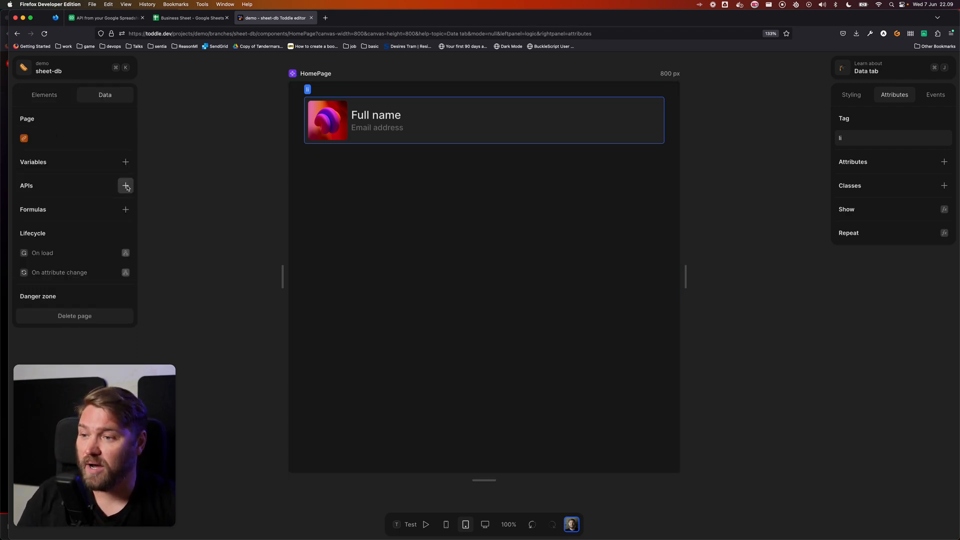
click(126, 186)
text(People)
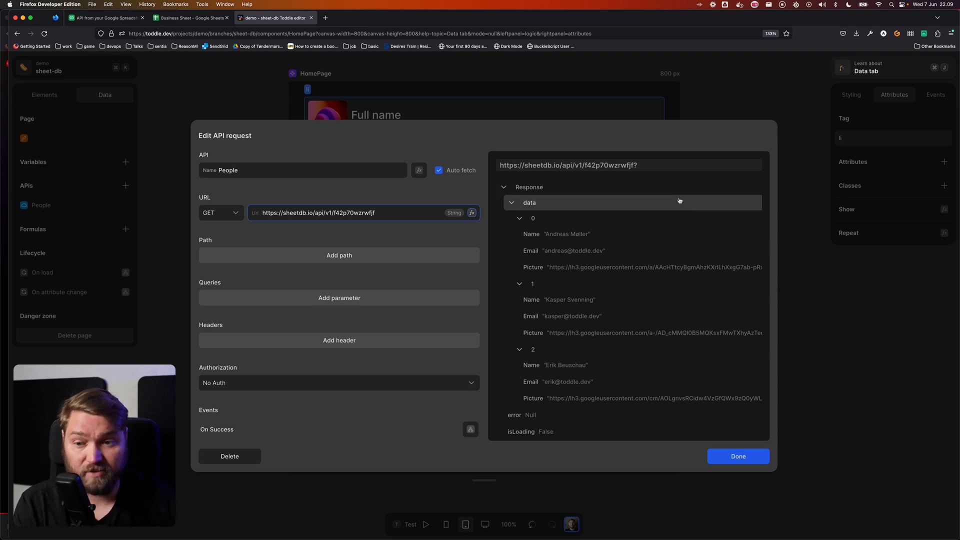
click(737, 456)
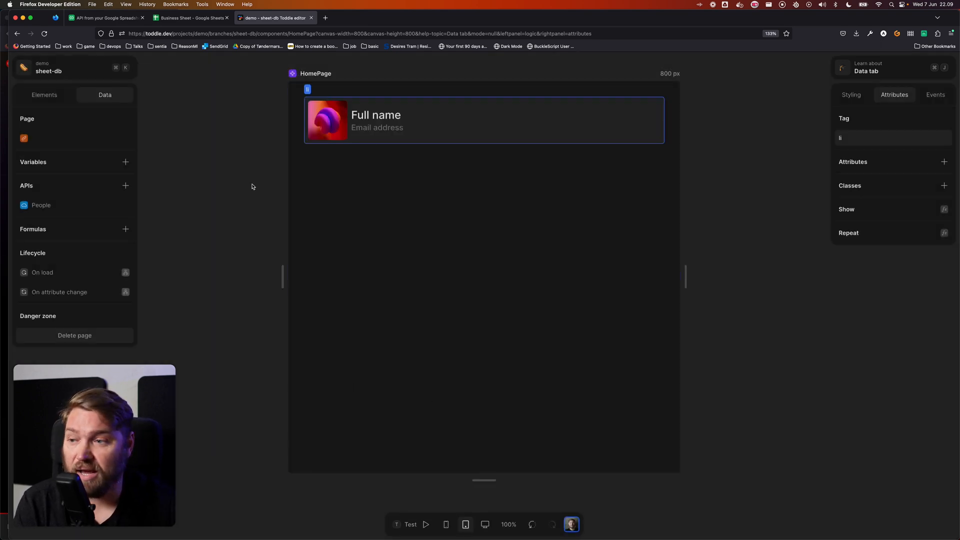
Step: Make the li element repeat over the People API's data
click(44, 95)
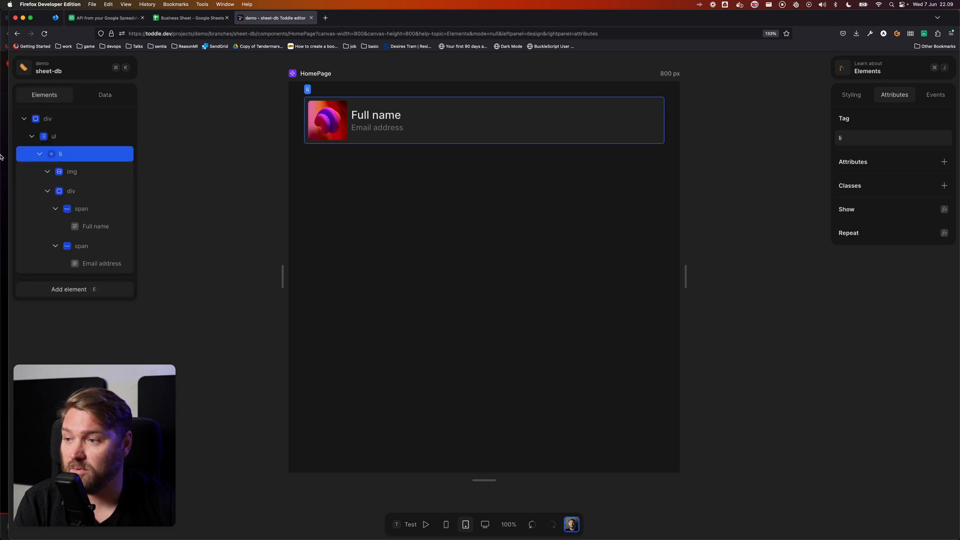
right_click(95, 154)
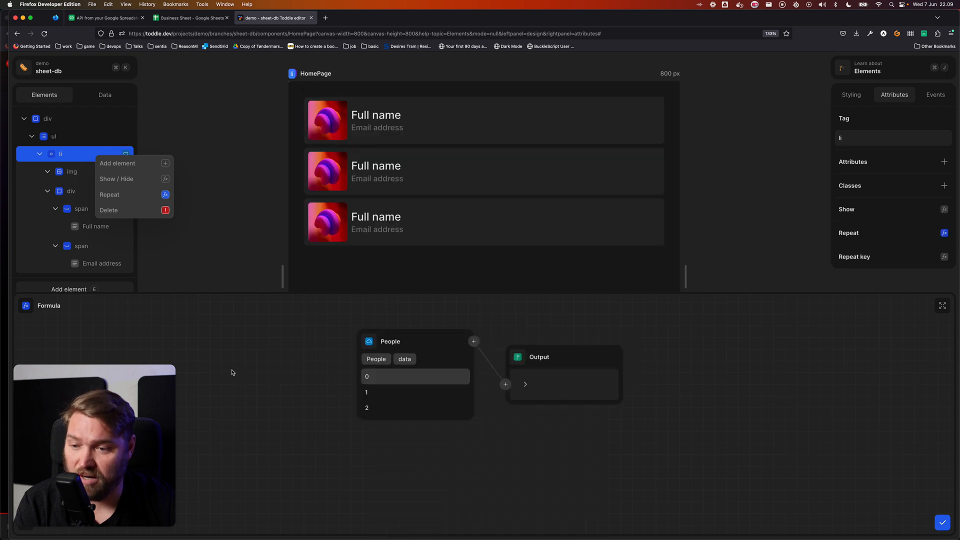
mouse_move(214, 251)
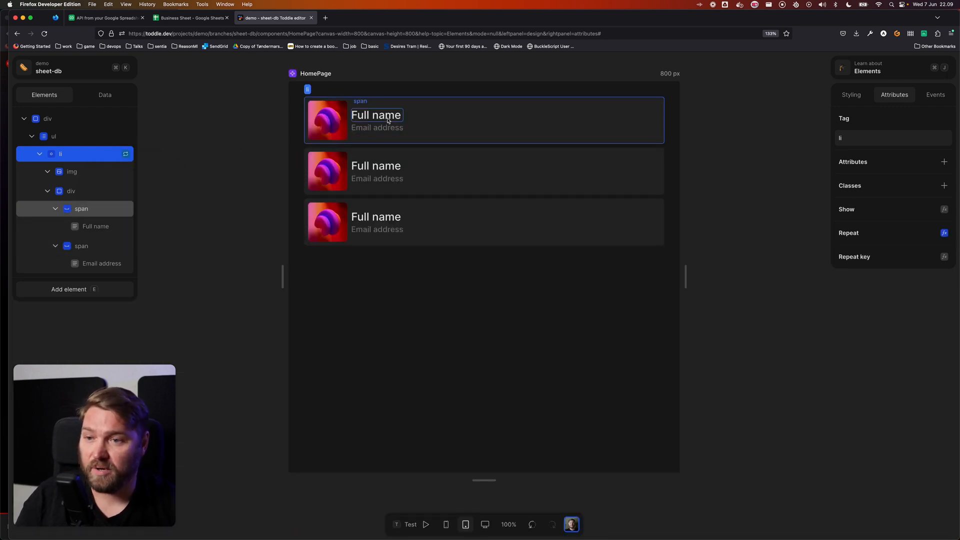
Step: Bind the card's img src to Item > Picture and heading text to Item > Name
click(72, 171)
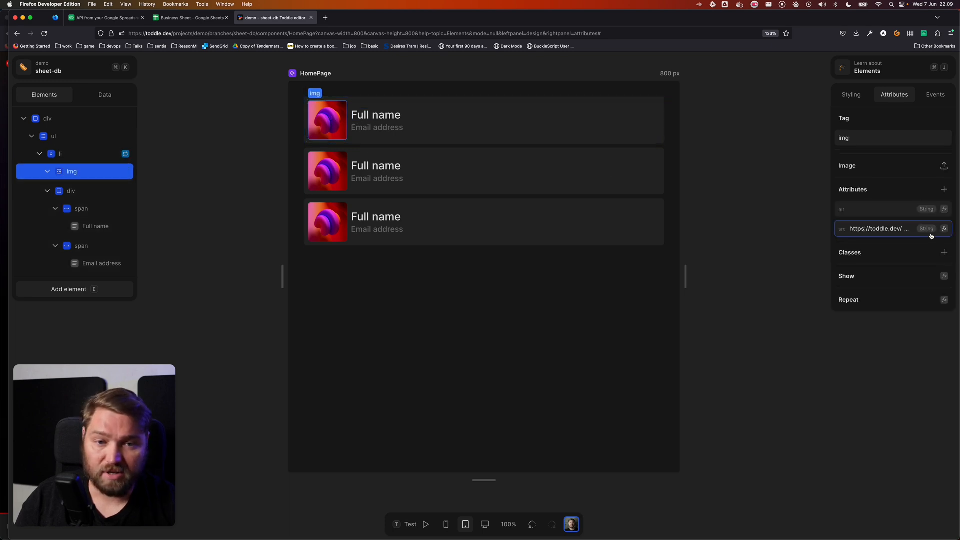
click(944, 228)
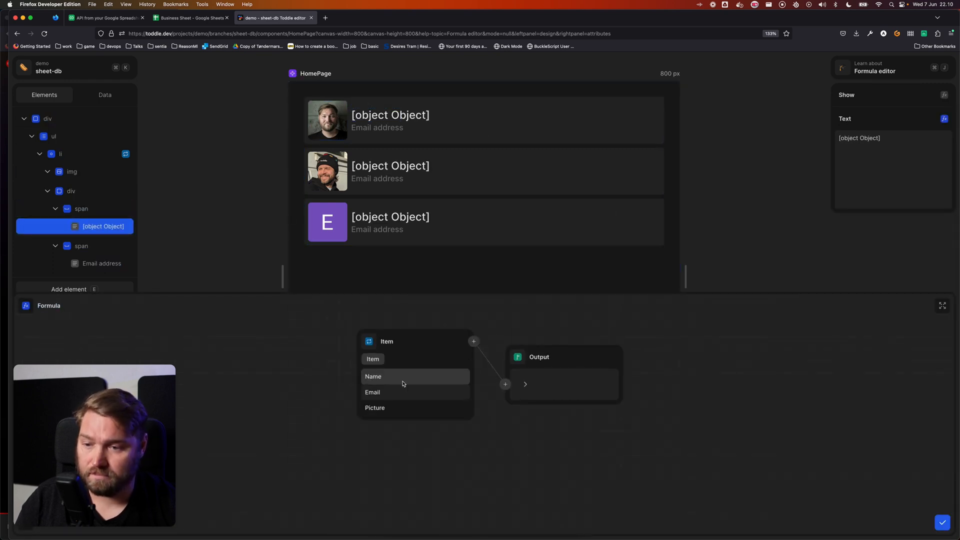
click(942, 522)
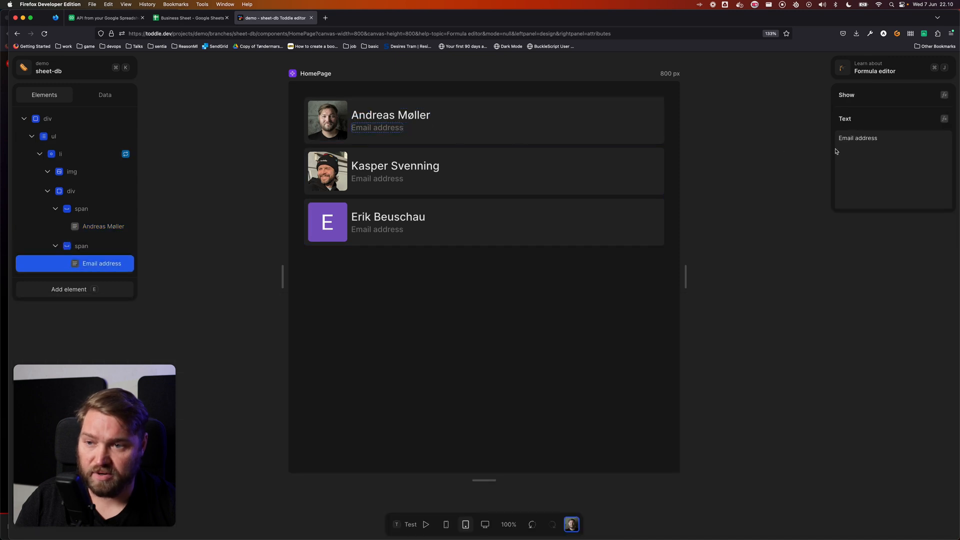
click(944, 119)
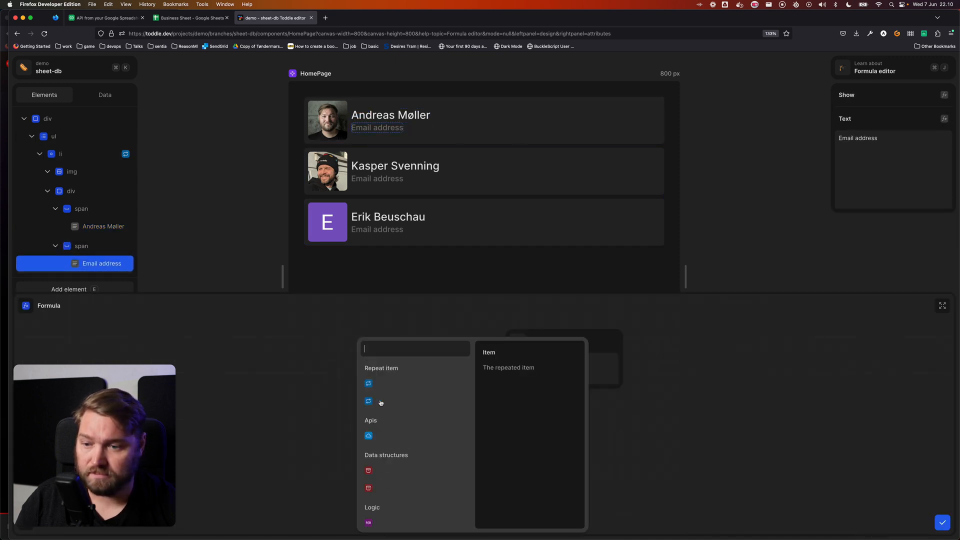